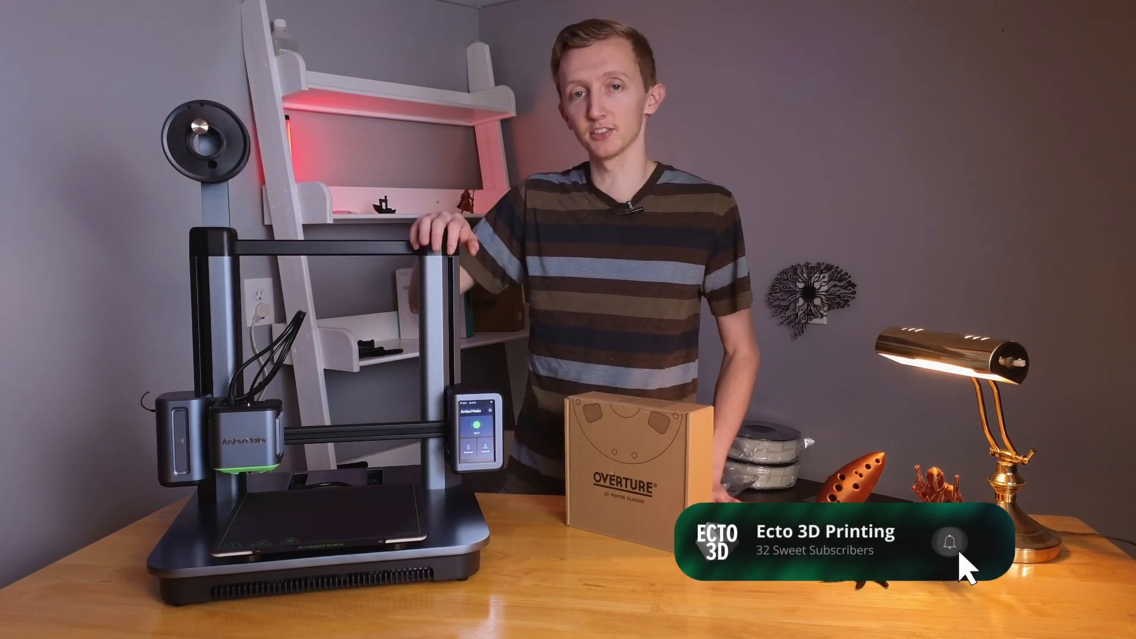
Step: Enter Control, acknowledge the nozzle Notice with OK, and bring up the Move axis arrows
left_click(950, 542)
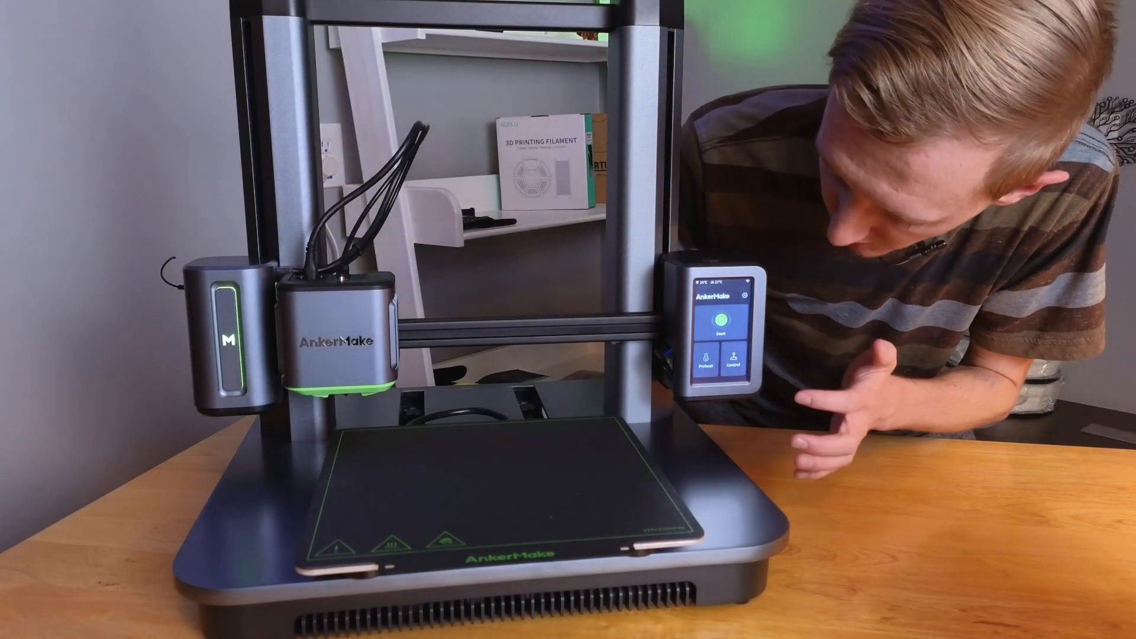
left_click(735, 371)
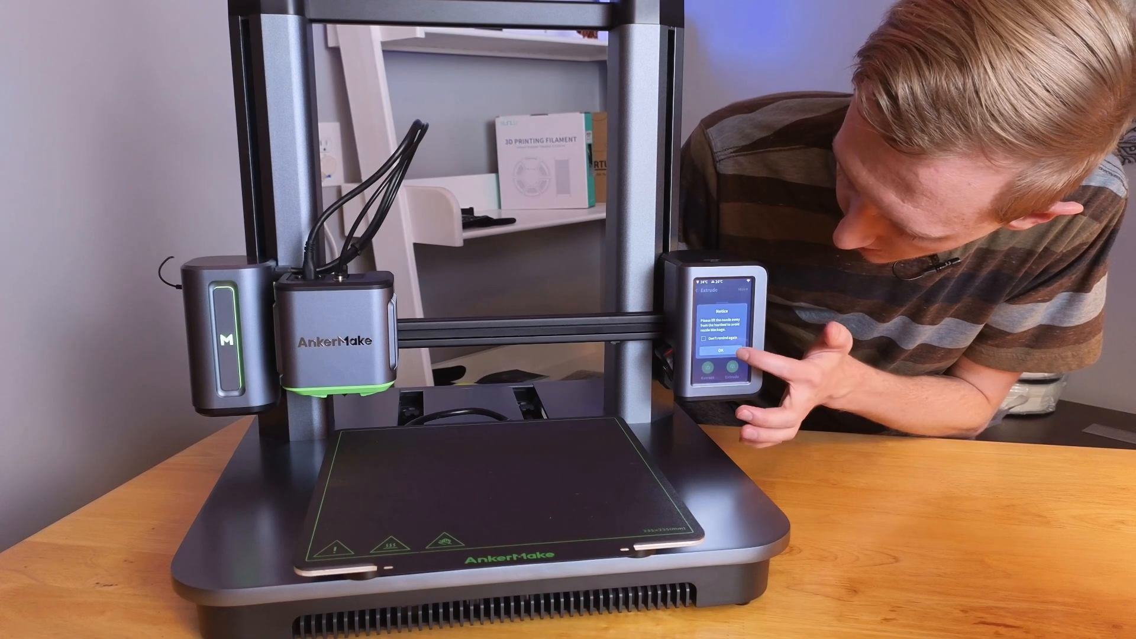
left_click(718, 352)
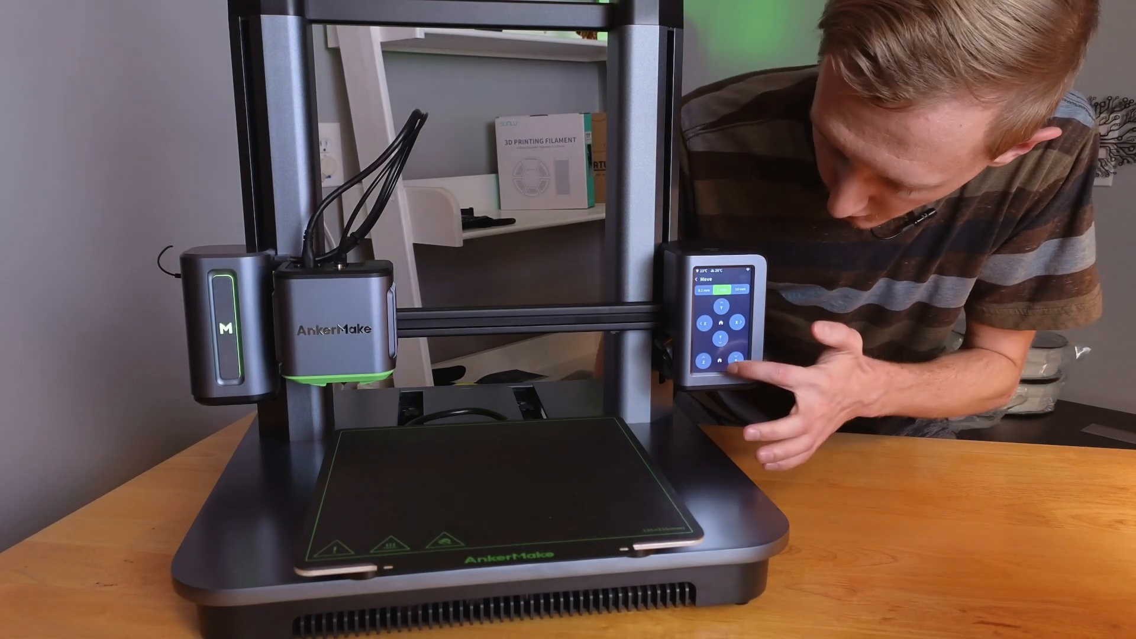
left_click(718, 352)
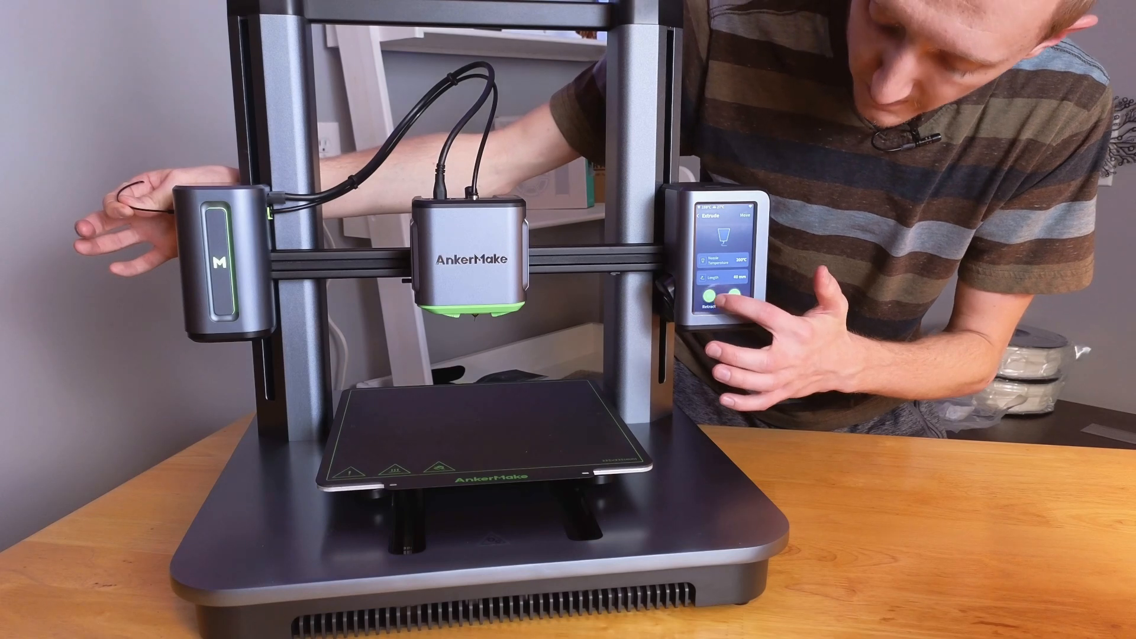
Step: Start Retract on the Extrude page so the nozzle heats and pulls out the old filament
left_click(714, 303)
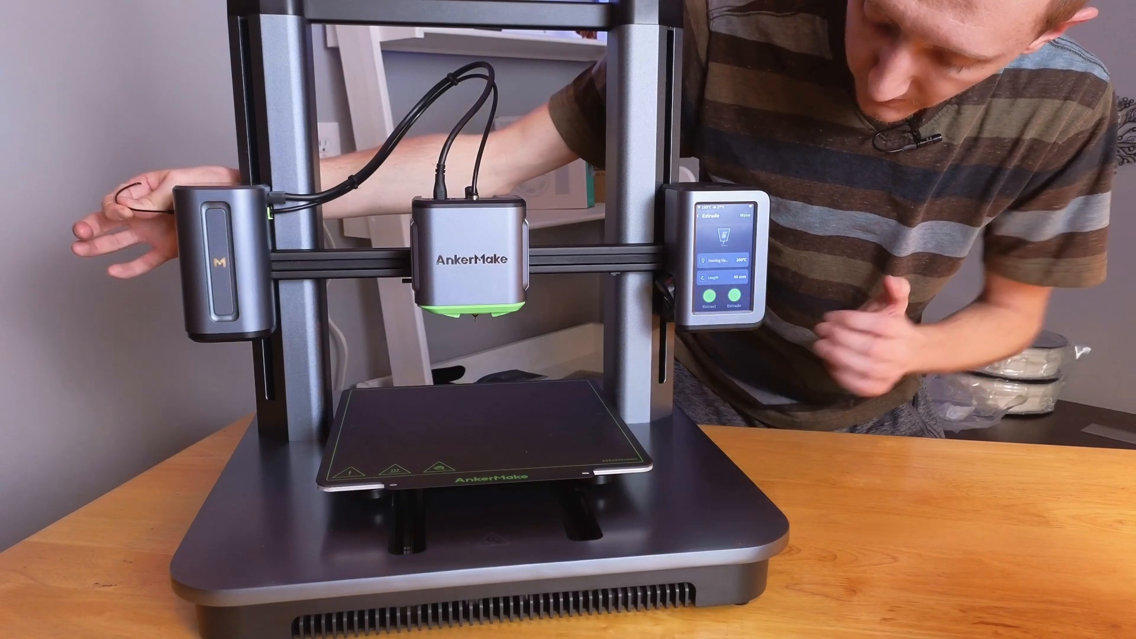
left_click(734, 299)
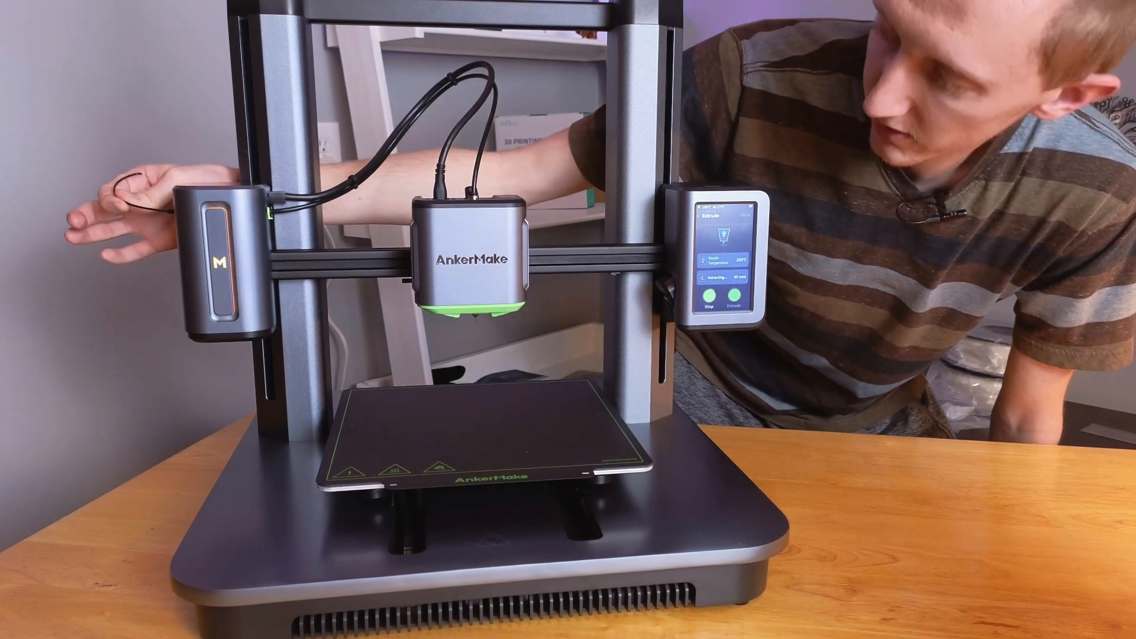